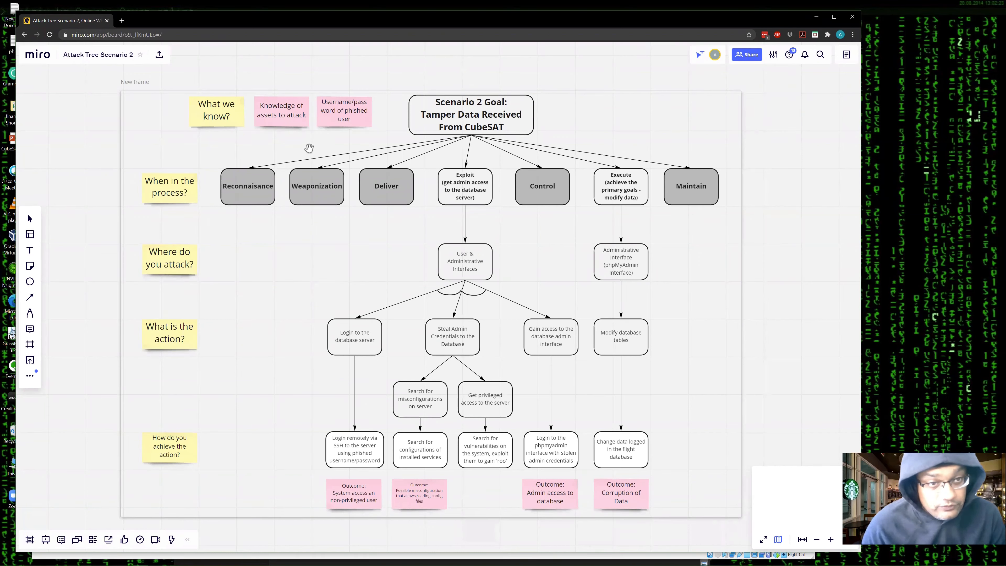
pyautogui.moveTo(277, 125)
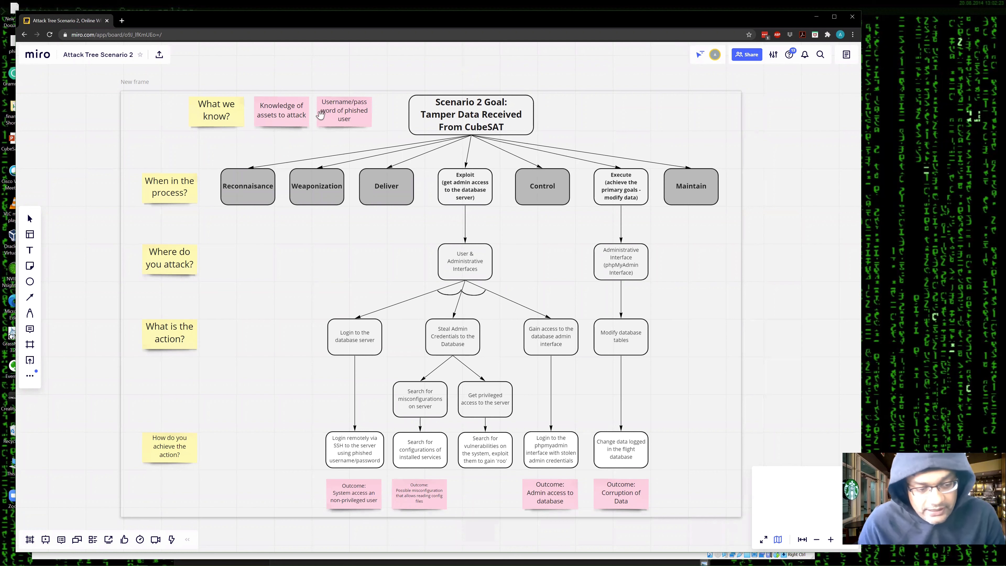
pyautogui.moveTo(339, 122)
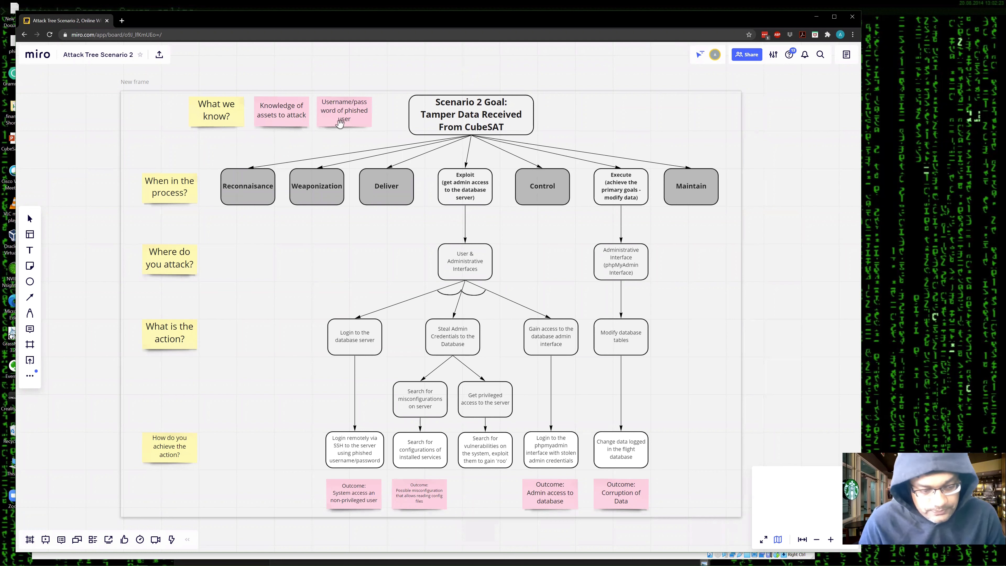
pyautogui.moveTo(315, 196)
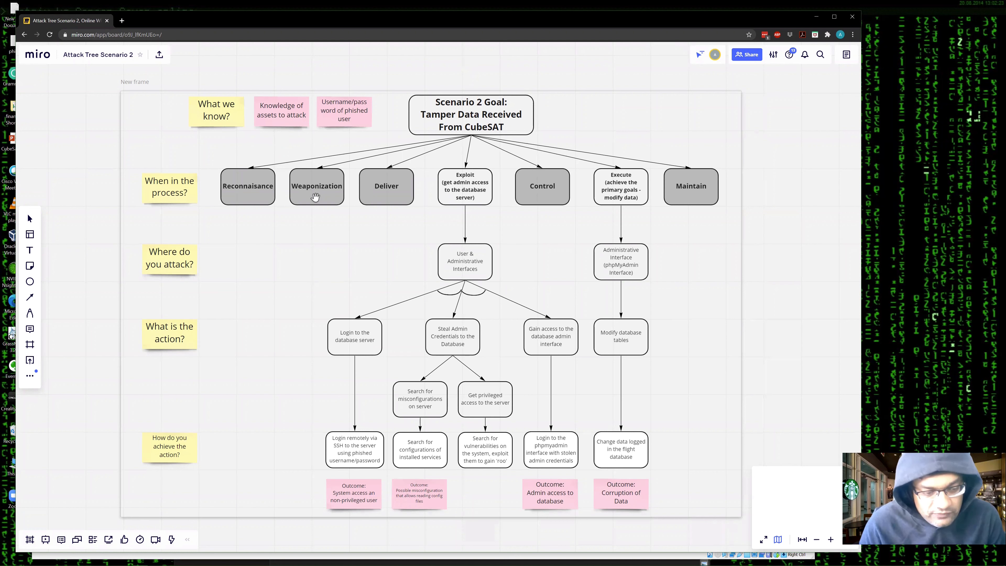
pyautogui.moveTo(252, 203)
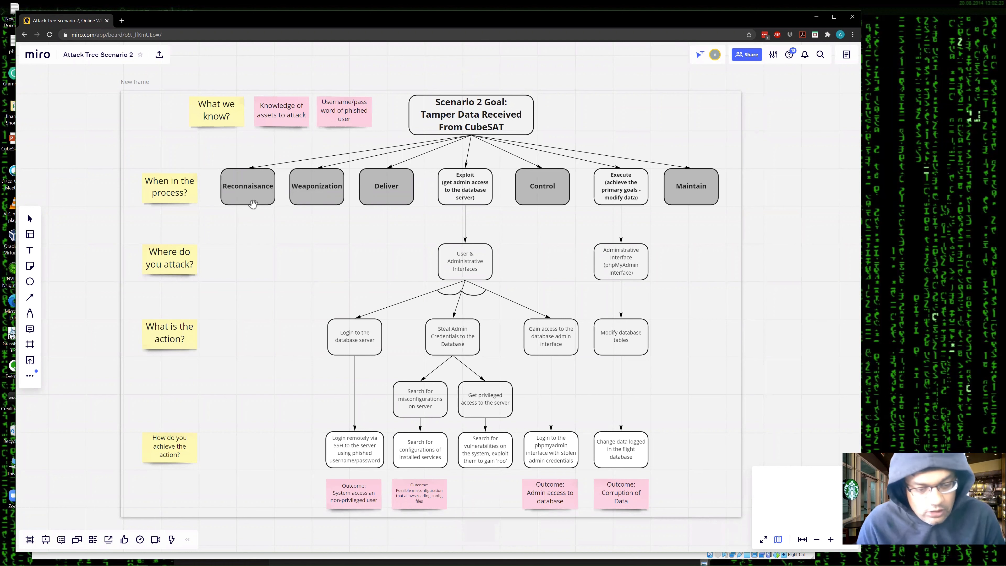
pyautogui.moveTo(403, 198)
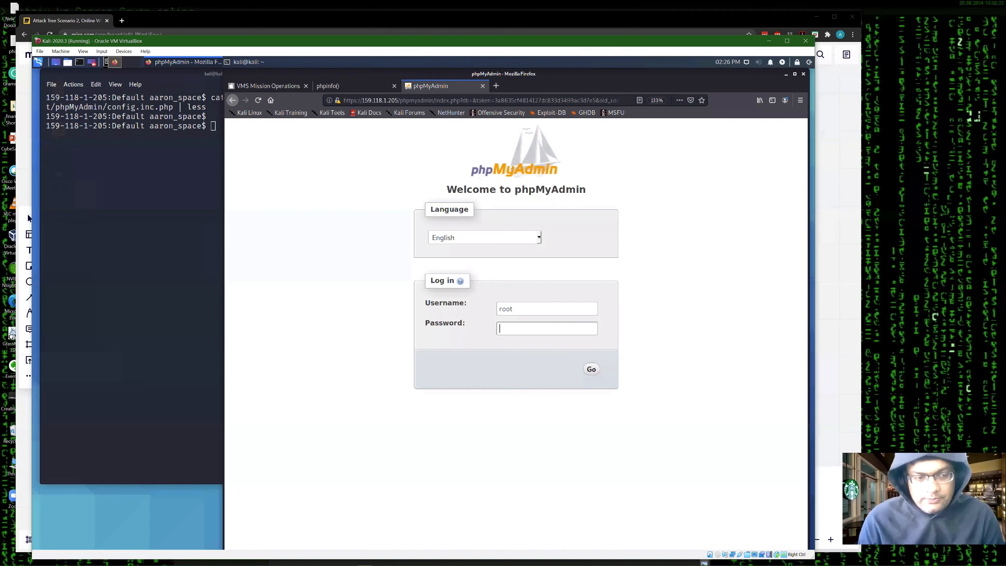
pyautogui.moveTo(588, 154)
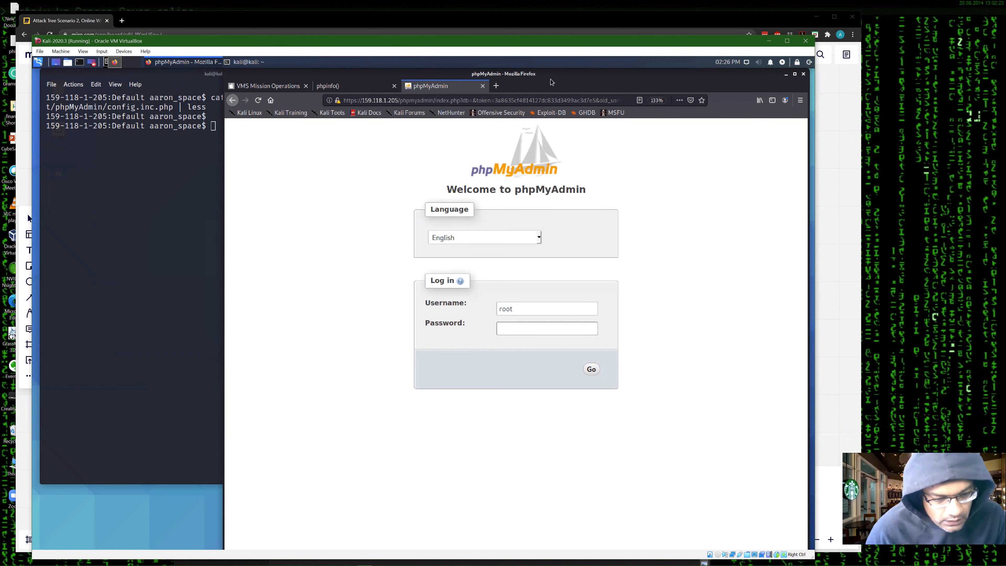
pyautogui.moveTo(388, 193)
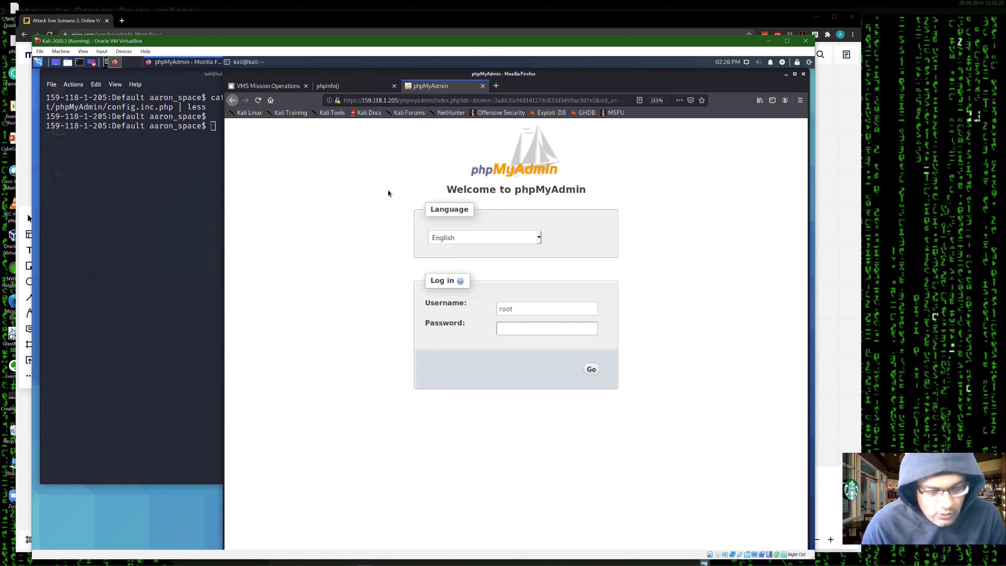
# Step: Focus the root password field, bring the Kali terminal forward, then return to the attack tree board
pyautogui.click(546, 328)
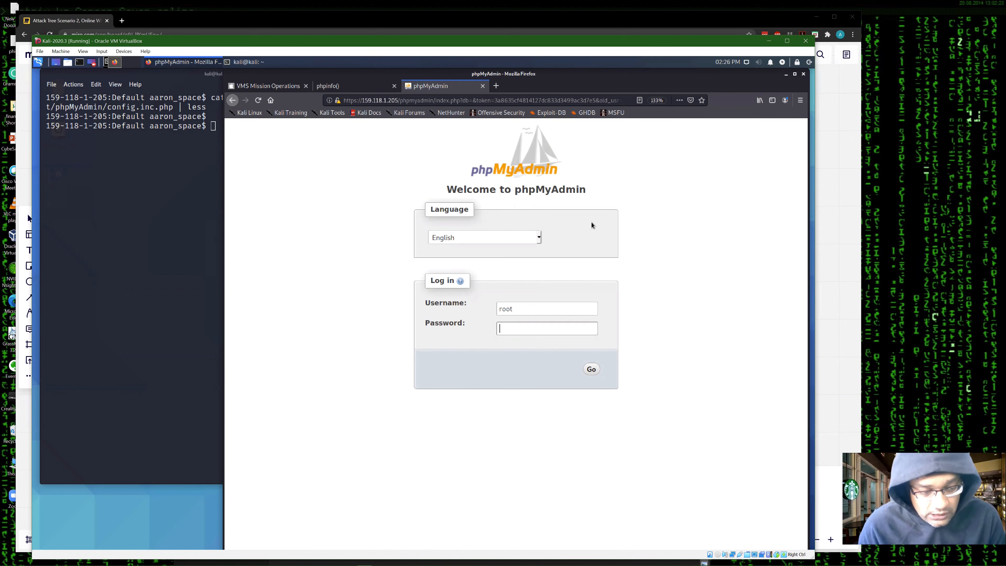
pyautogui.press('alt+tab')
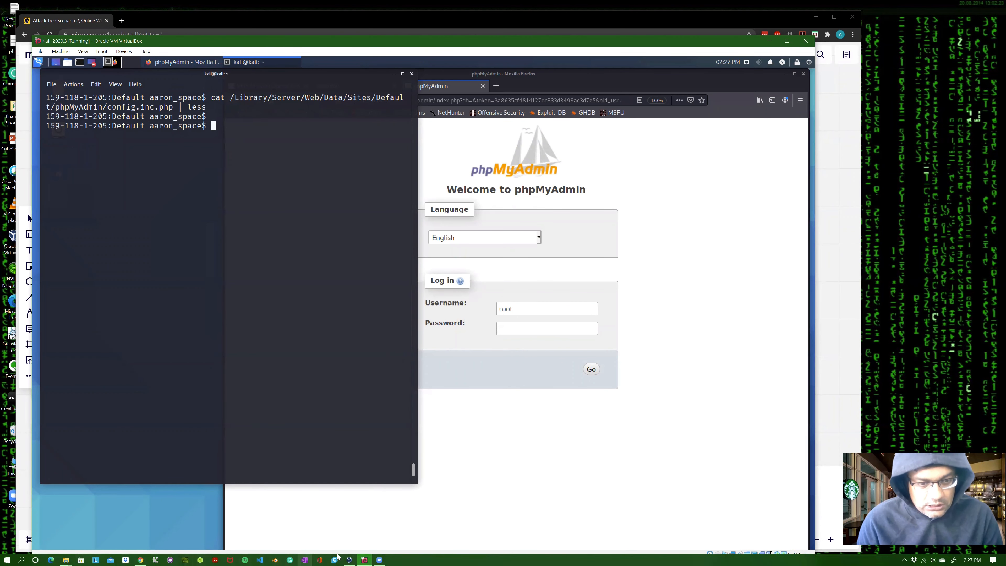
pyautogui.click(64, 20)
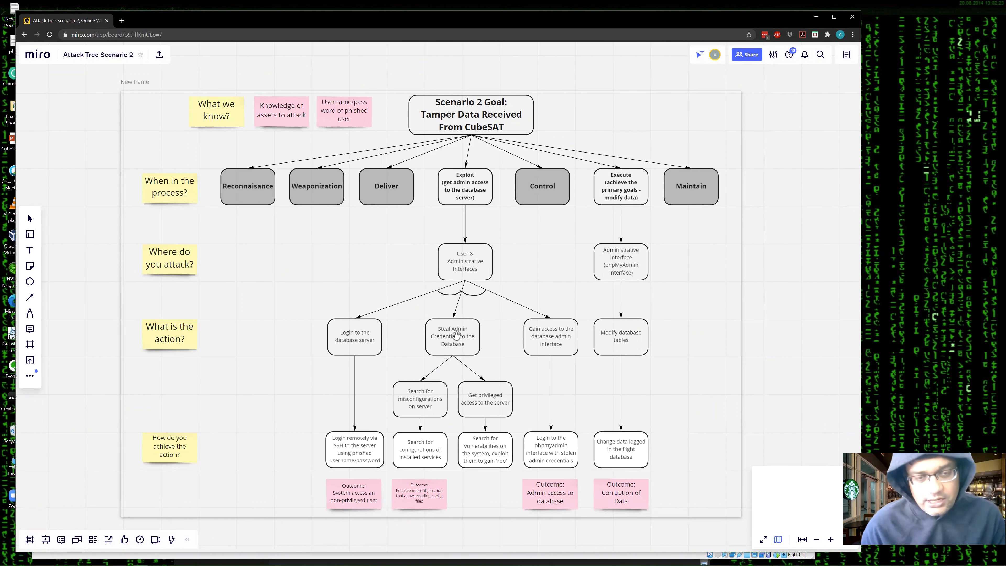
pyautogui.moveTo(432, 374)
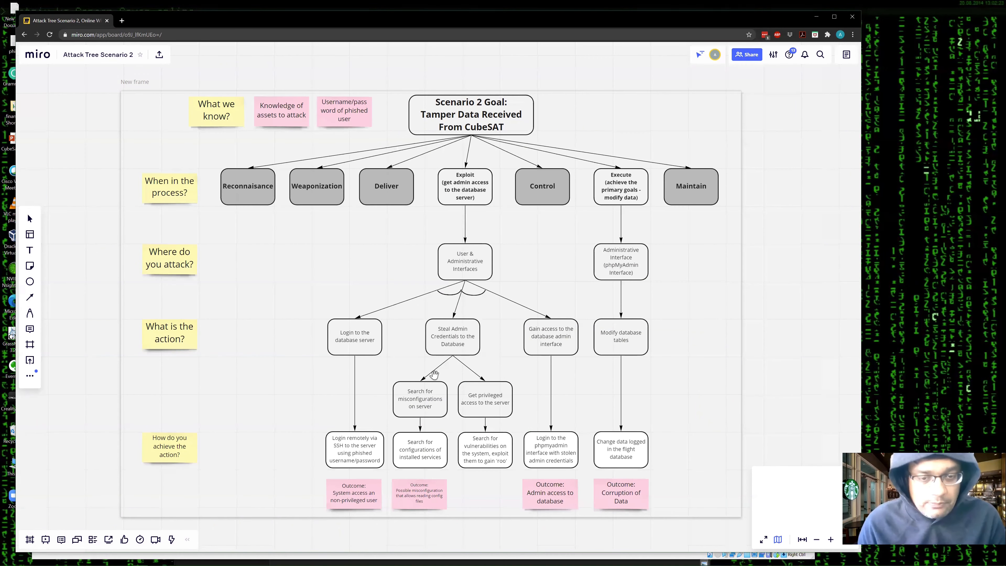
pyautogui.moveTo(385, 417)
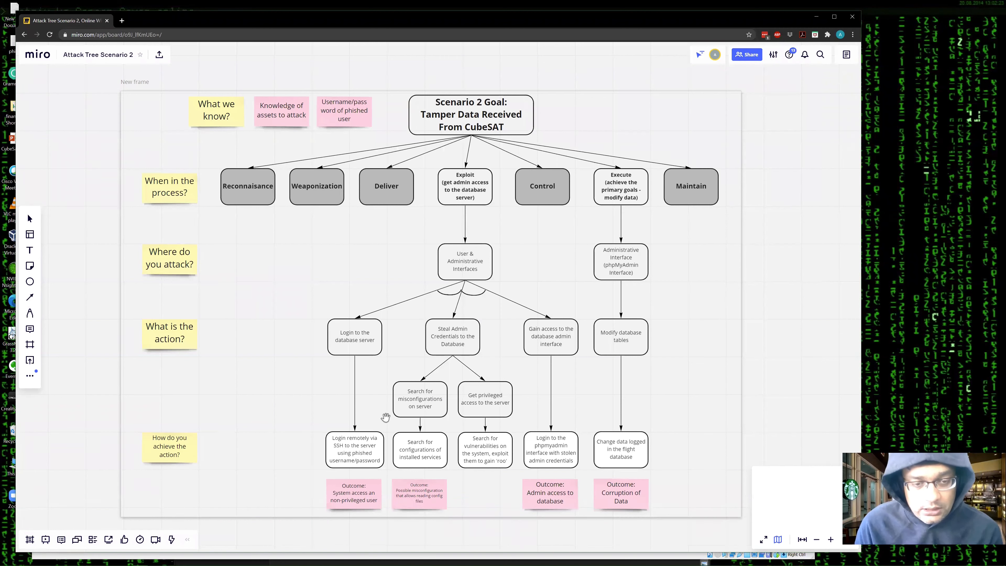
pyautogui.moveTo(434, 399)
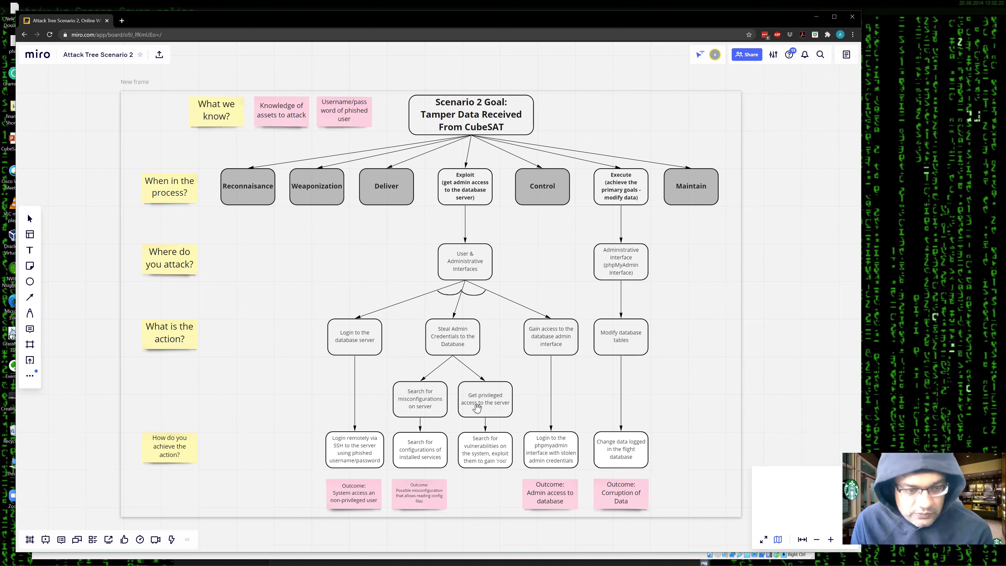
pyautogui.moveTo(476, 411)
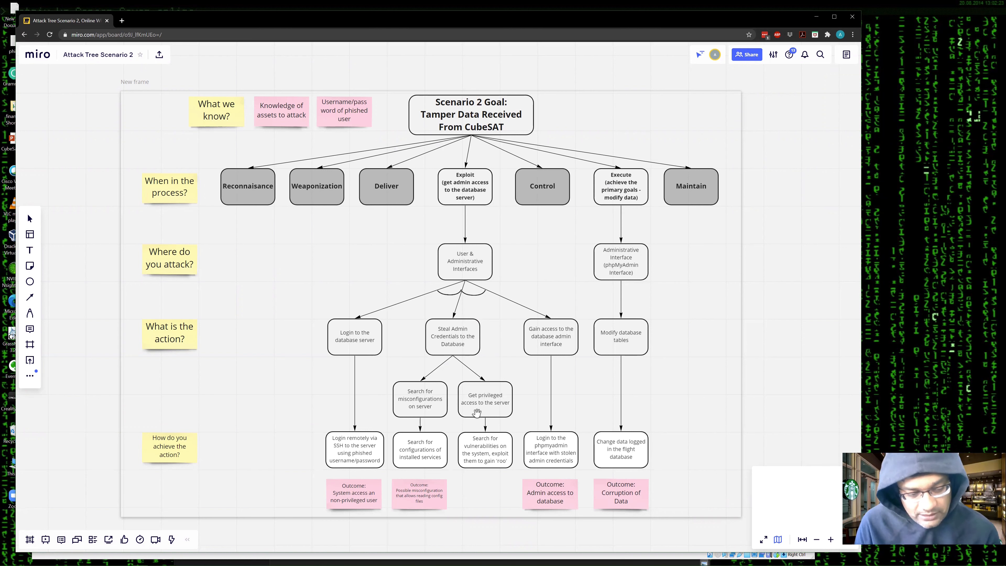
pyautogui.moveTo(429, 417)
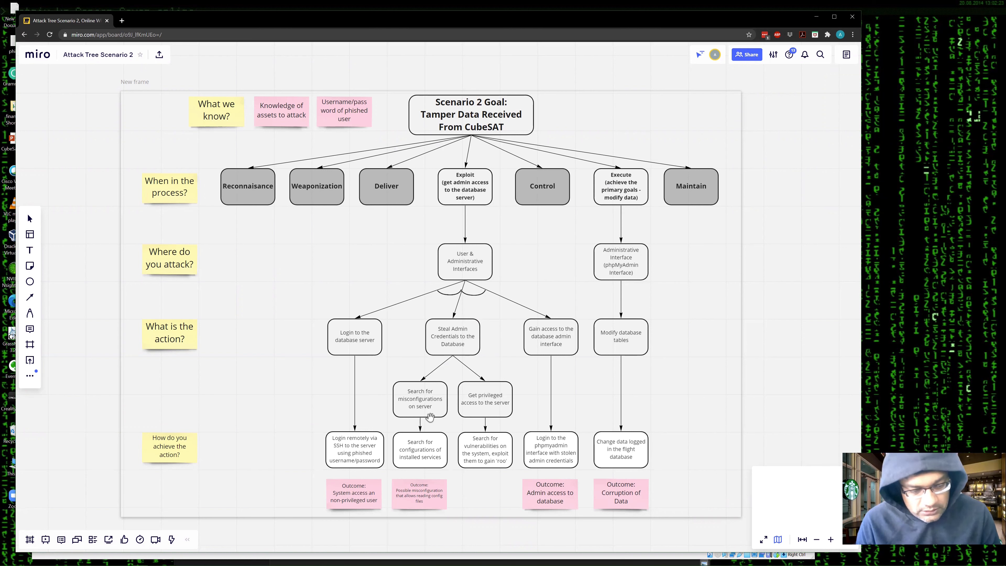
pyautogui.moveTo(510, 140)
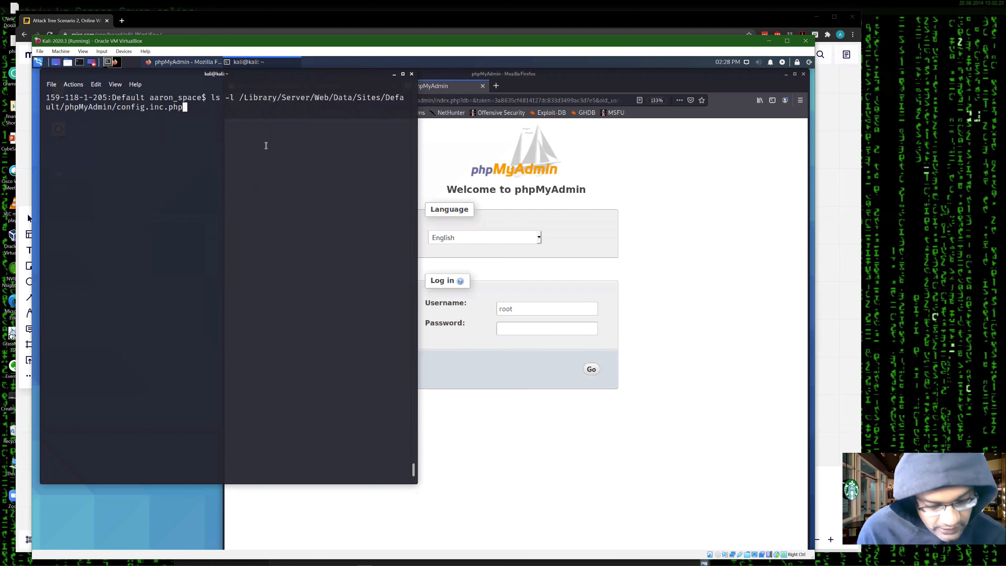
pyautogui.moveTo(306, 165)
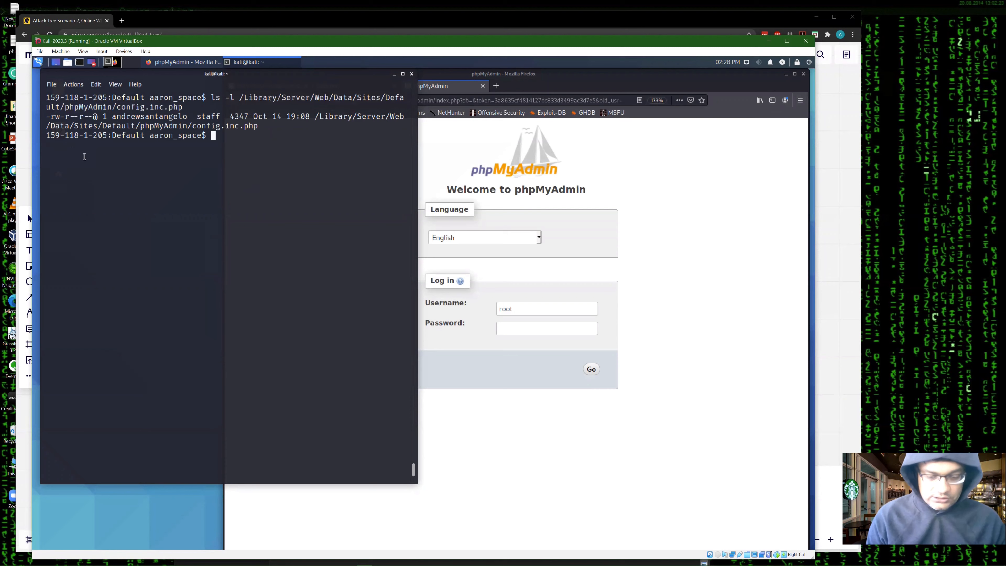
# Step: Recall the command to read phpMyAdmin's config.inc.php from terminal history
pyautogui.press('ctrl+r')
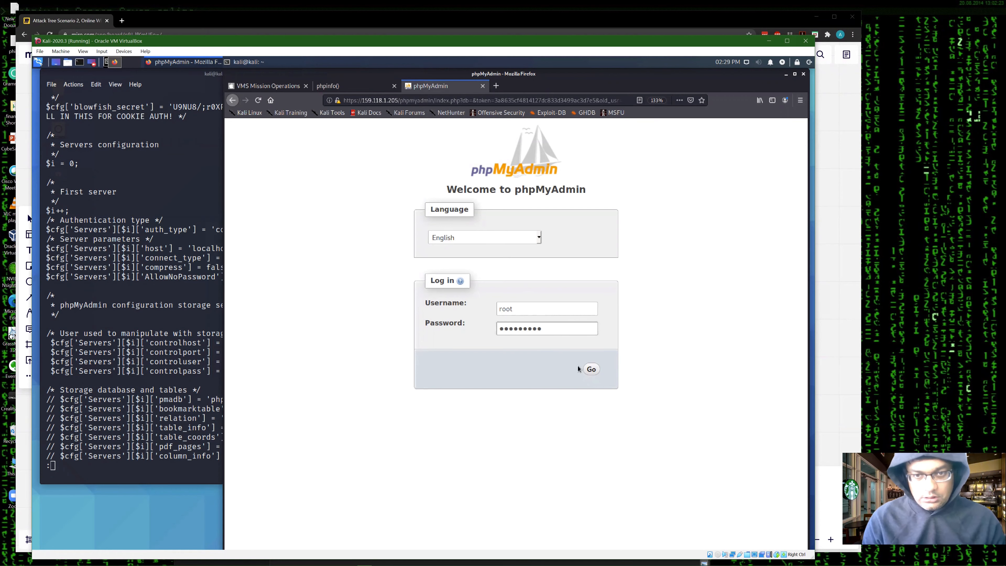
pyautogui.click(590, 369)
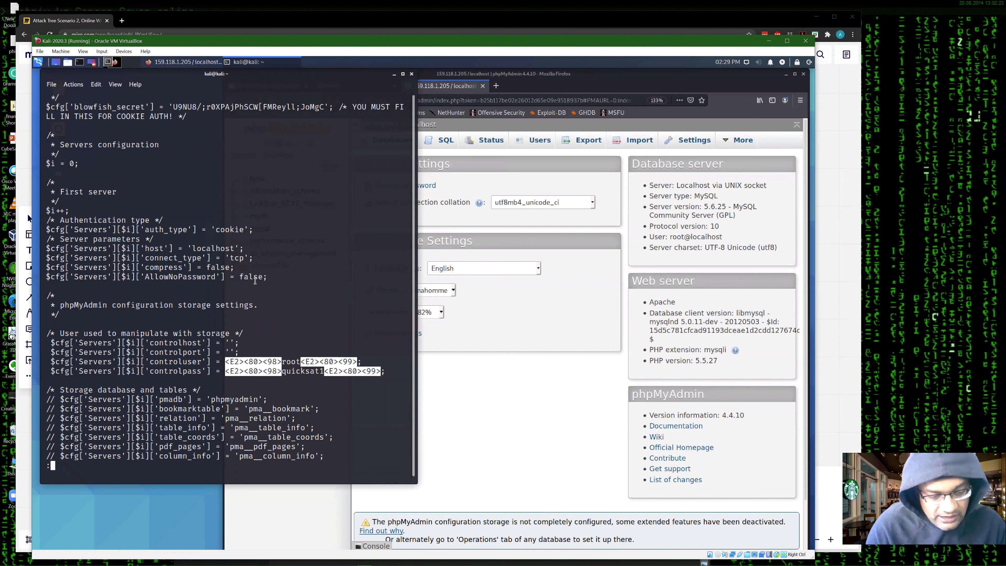
pyautogui.moveTo(520, 208)
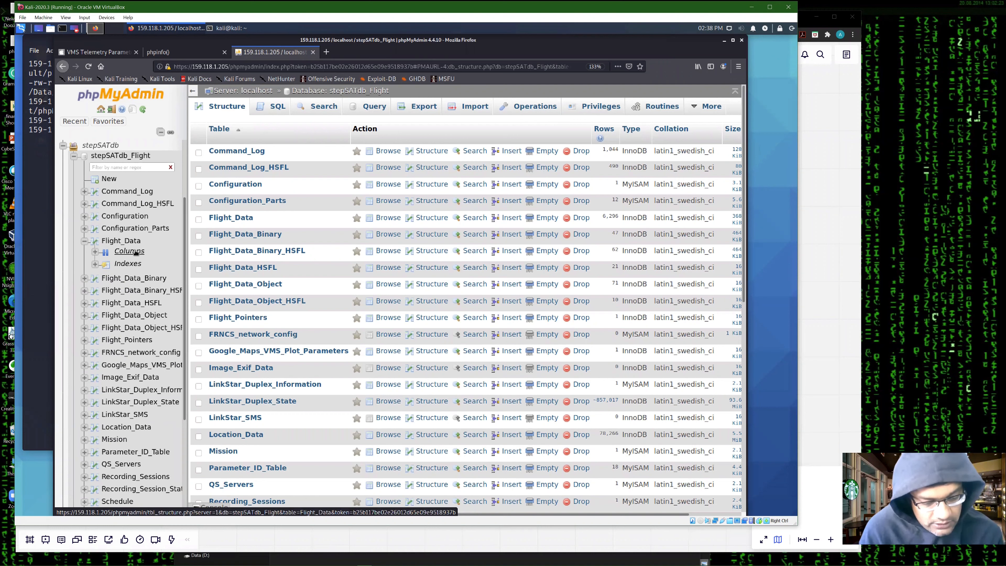
pyautogui.moveTo(135, 251)
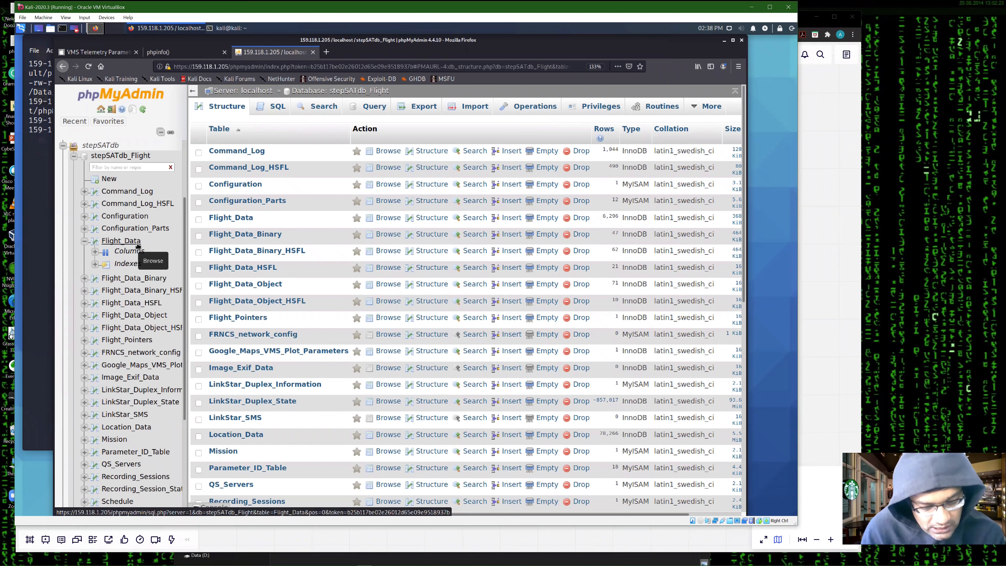
pyautogui.moveTo(120, 241)
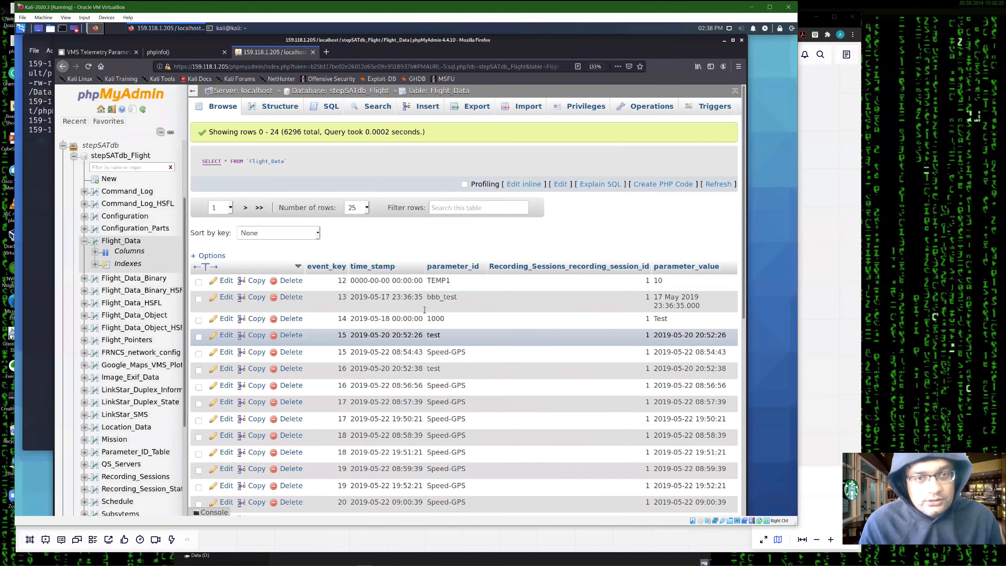
# Step: Browse the Flight_Data table's rows under stepSATdb_Flight
pyautogui.click(331, 106)
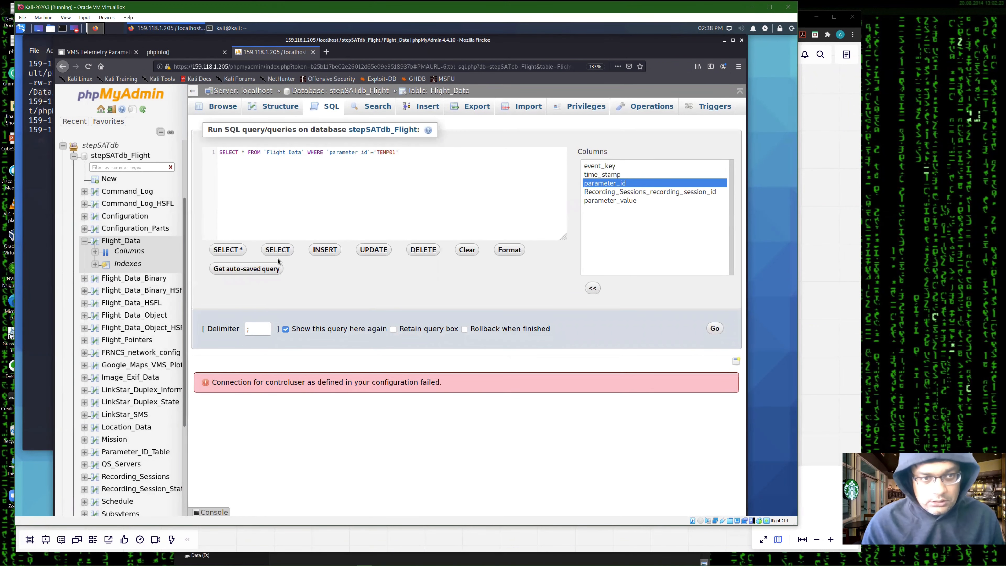
# Step: Run the TEMP01 filter query on Flight_Data and jump to the last results page
pyautogui.click(714, 328)
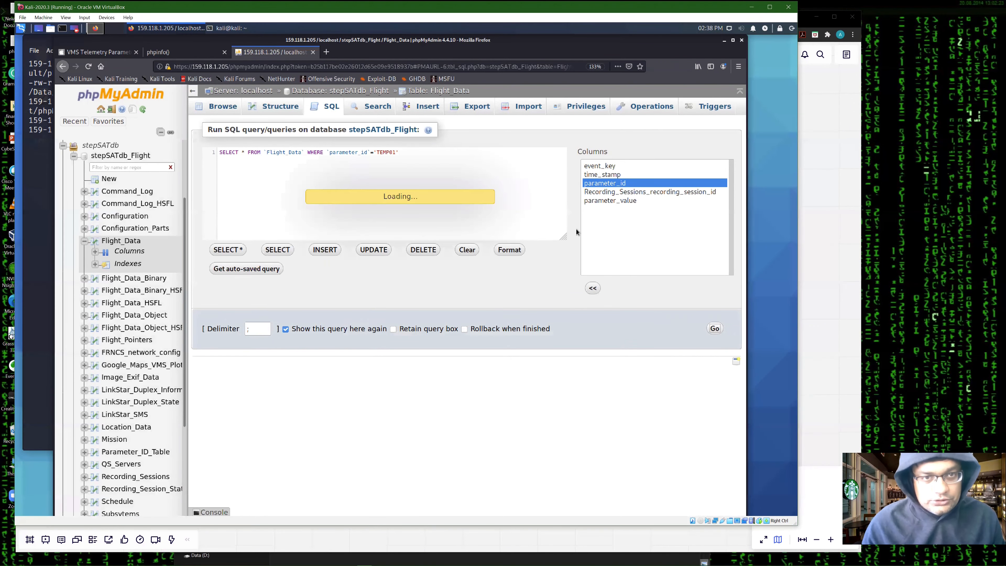
pyautogui.click(714, 328)
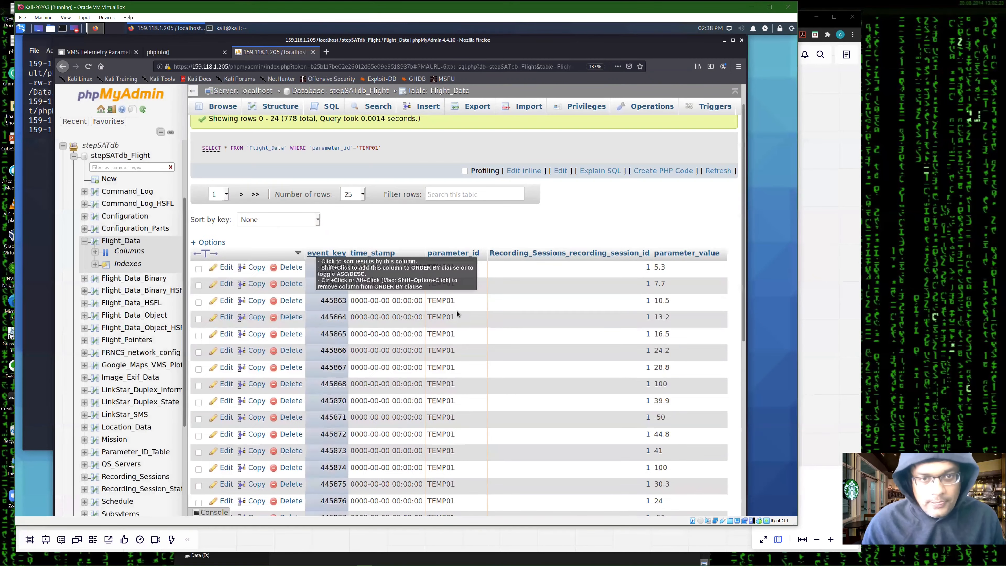
pyautogui.click(254, 193)
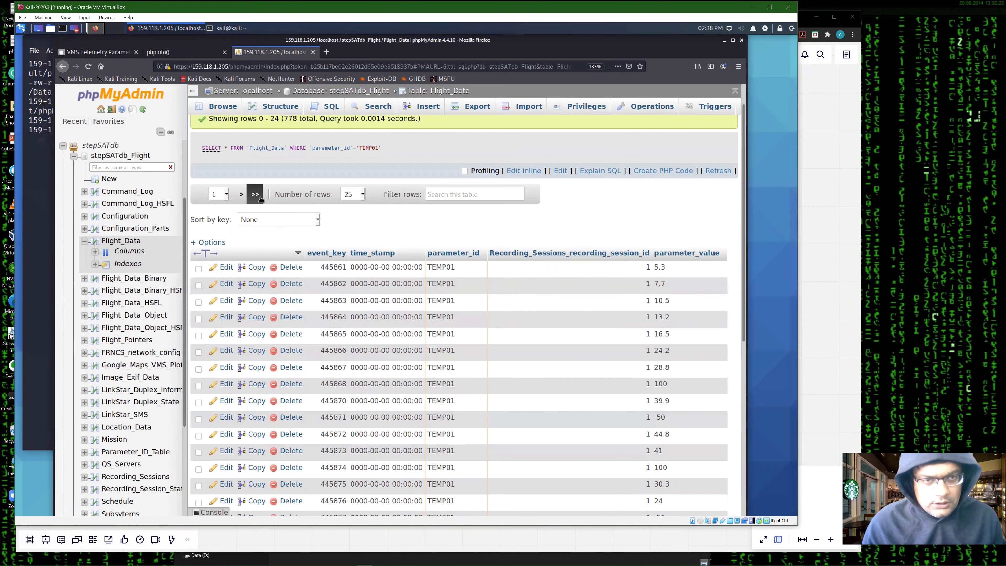
pyautogui.click(255, 194)
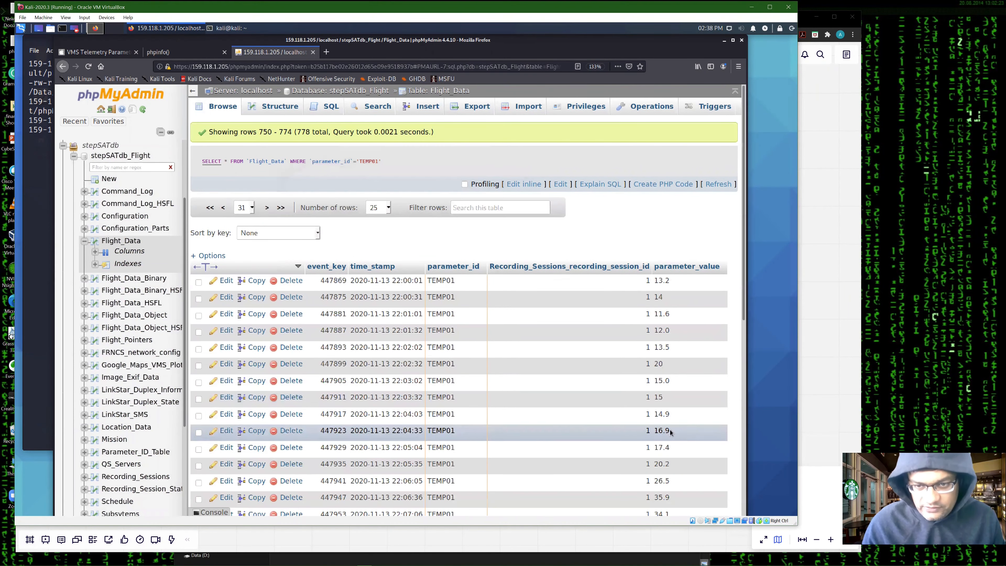
# Step: Overwrite the latest TEMP01 parameter_value cells inline with 100 and -100
pyautogui.scroll(-3)
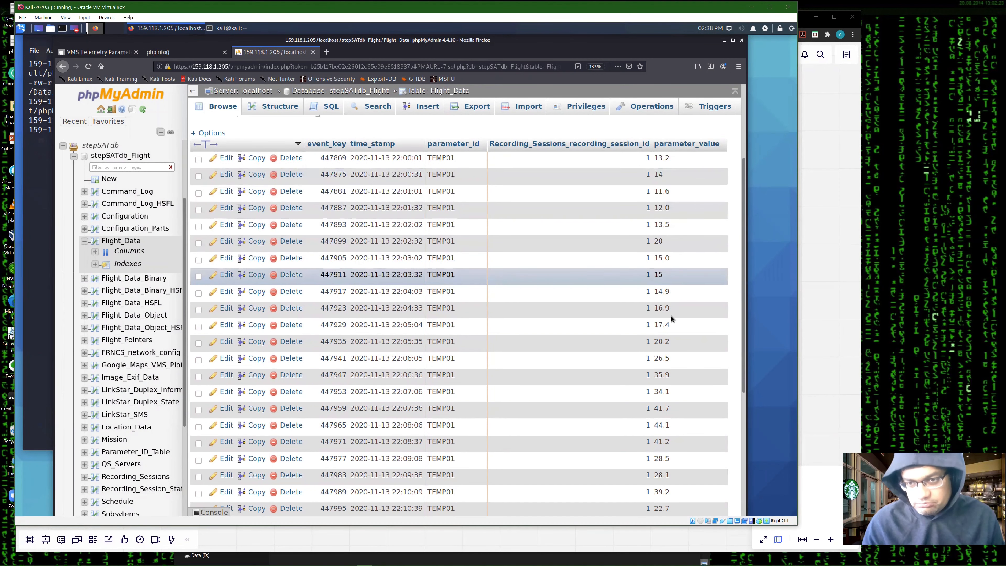
pyautogui.doubleClick(685, 157)
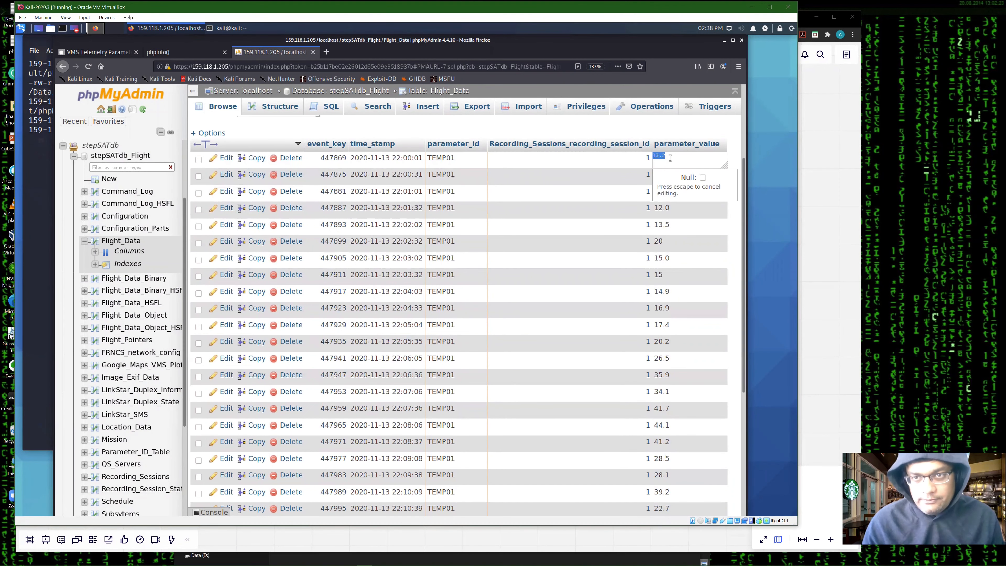
pyautogui.write('100')
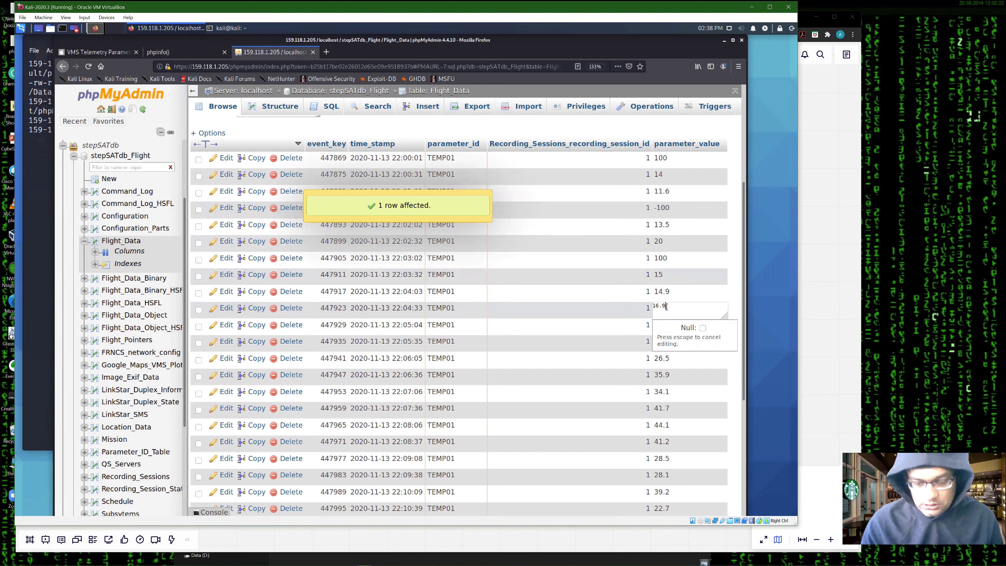
pyautogui.write('-100')
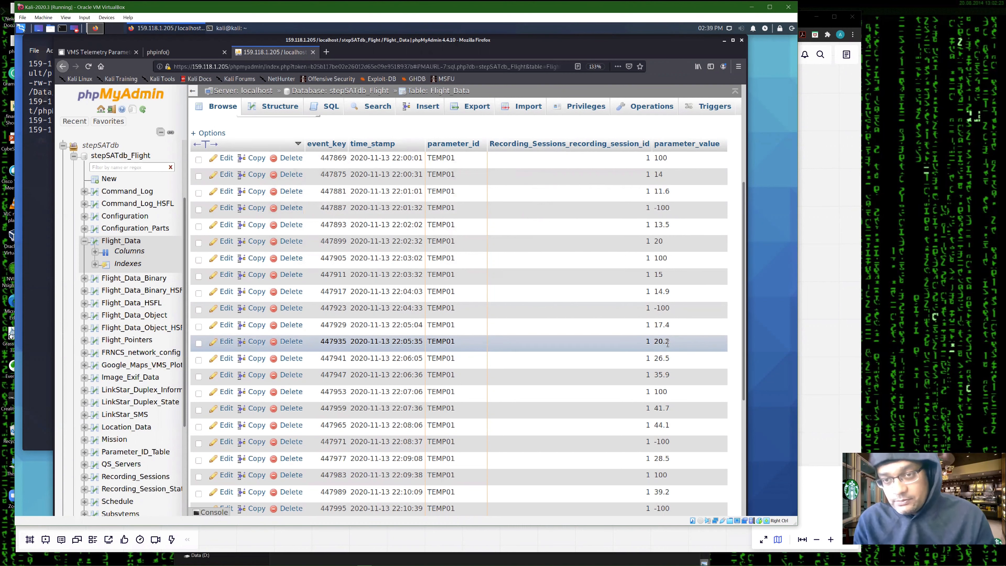
pyautogui.moveTo(326, 143)
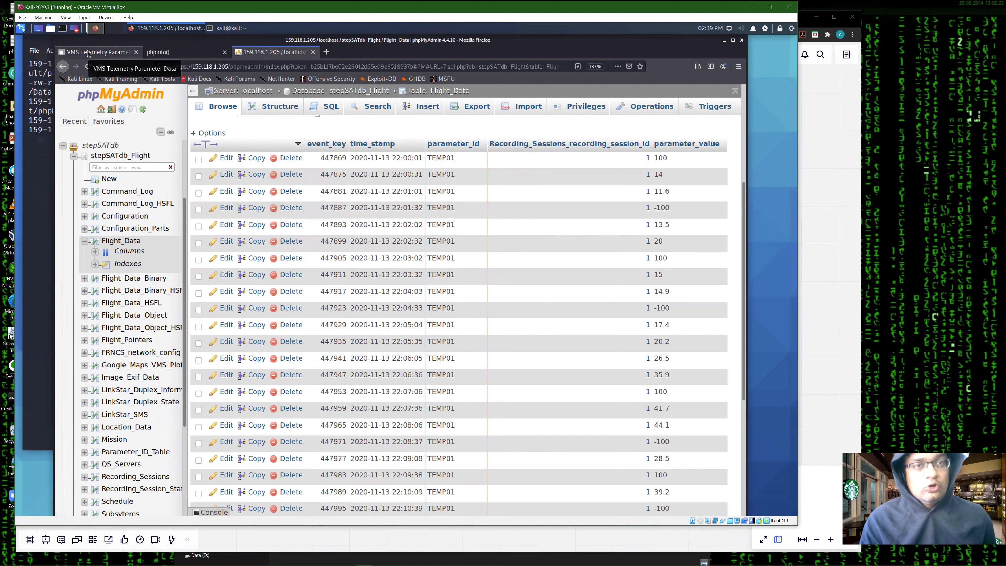
# Step: Reload the TEMP01 Parameter Data chart on the Telemetry page showing the ±100 spikes
pyautogui.click(96, 52)
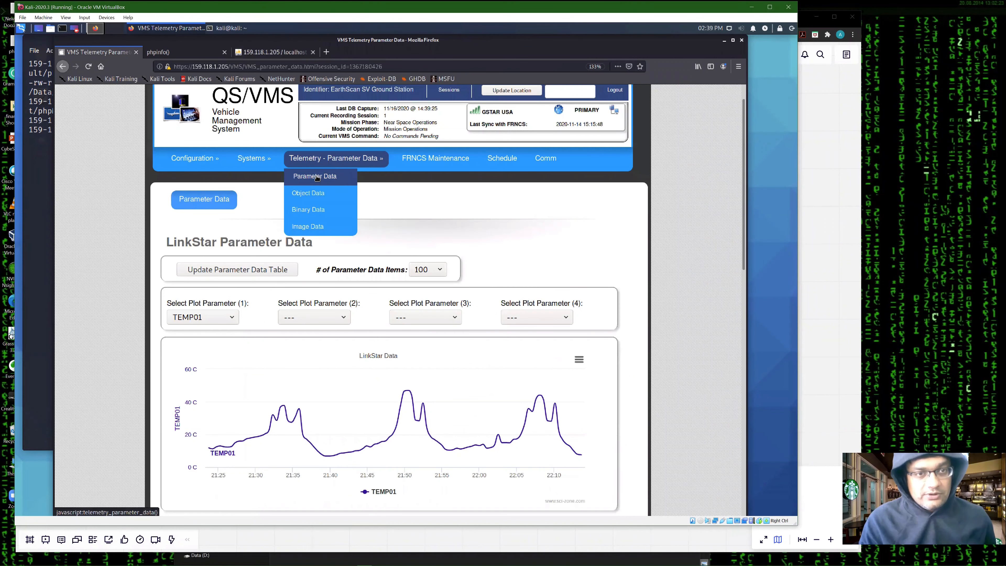
pyautogui.click(314, 176)
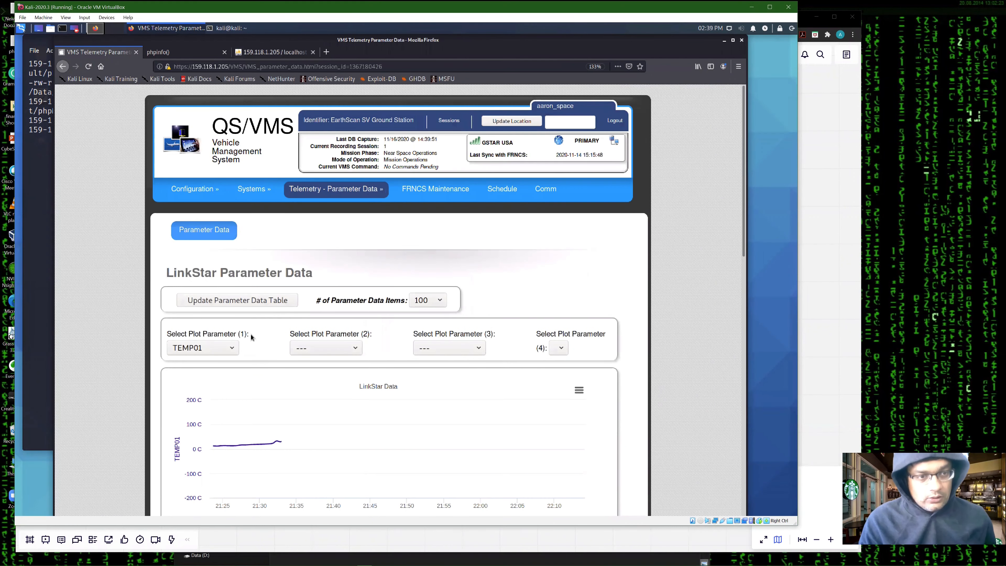
pyautogui.scroll(-3)
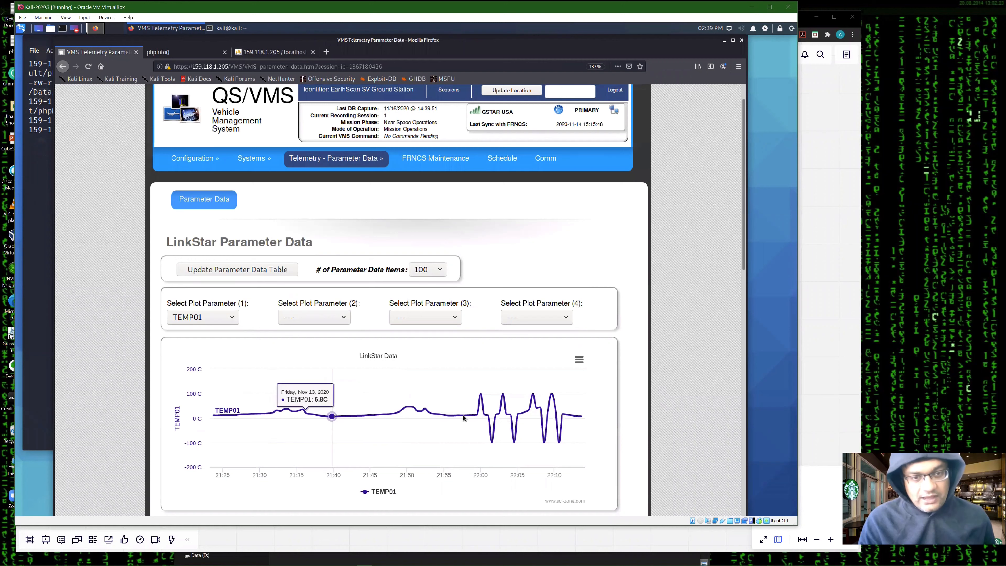
pyautogui.moveTo(487, 415)
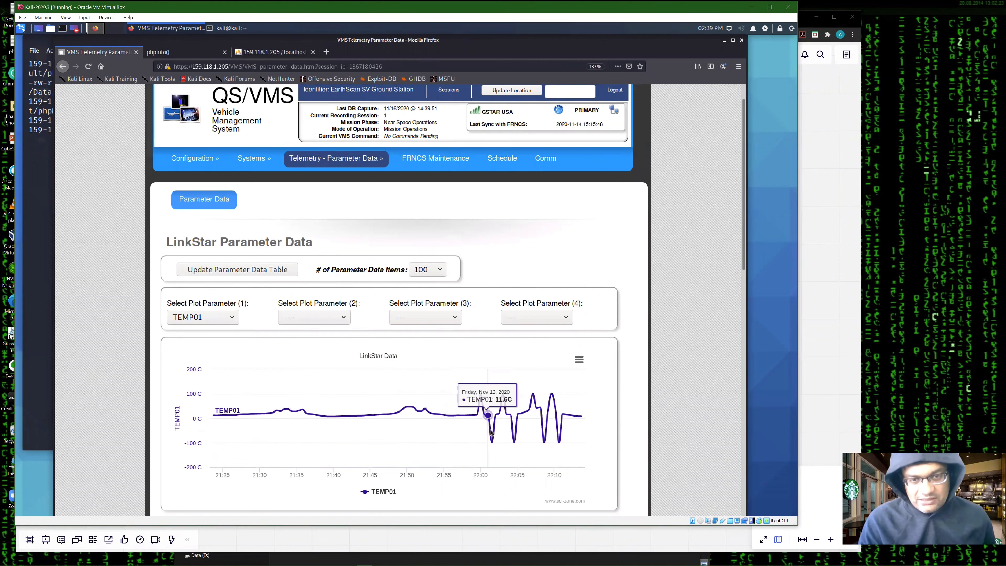
pyautogui.moveTo(483, 414)
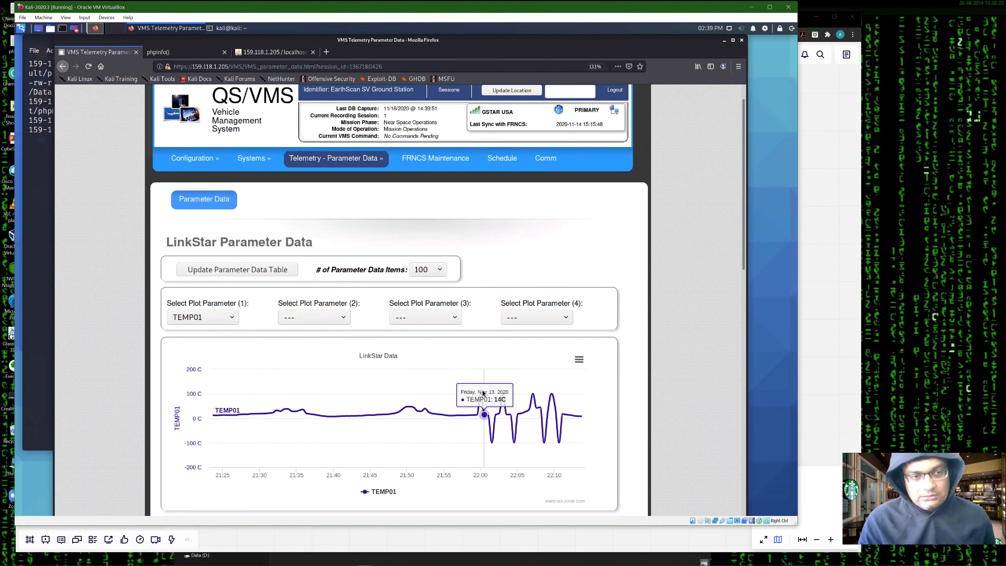
pyautogui.moveTo(536, 408)
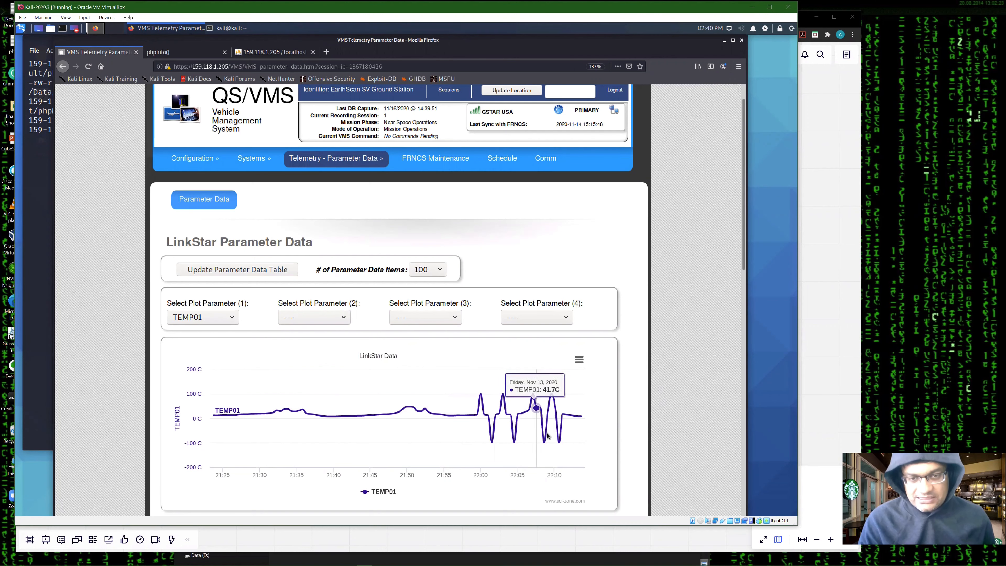